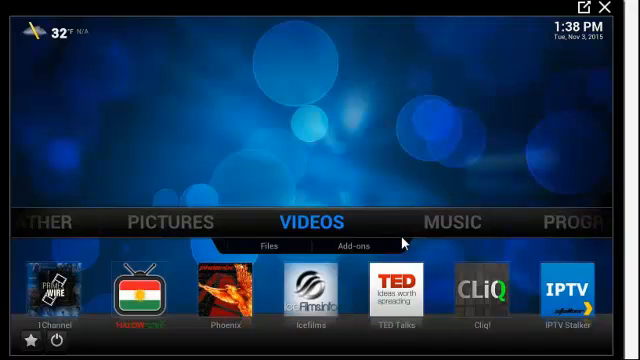
mouse_move(363, 253)
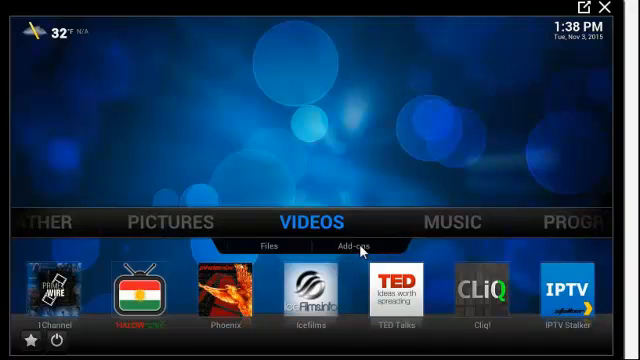
mouse_move(42, 270)
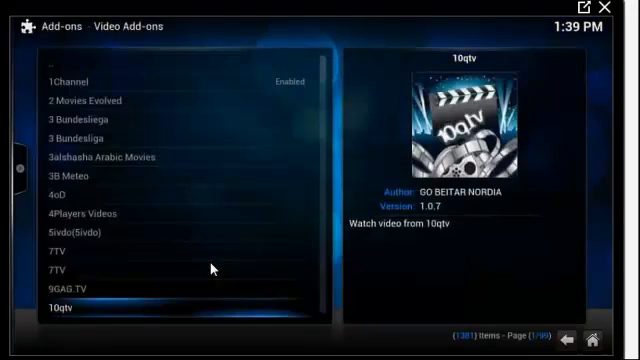
mouse_move(113, 103)
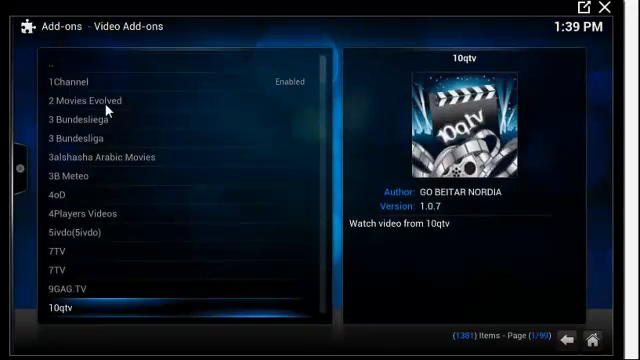
Step: Show the Add-on Information page for 2 Movies Evolved
click(85, 100)
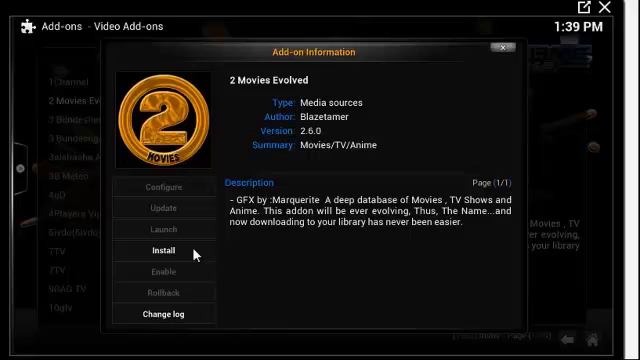
mouse_move(500, 54)
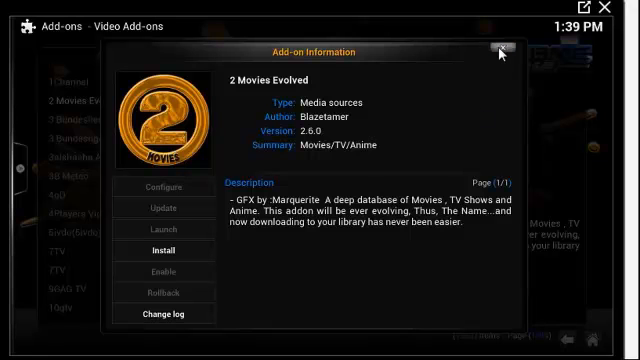
Step: Close the 2 Movies Evolved information dialog, returning to the Video Add-ons list
click(497, 52)
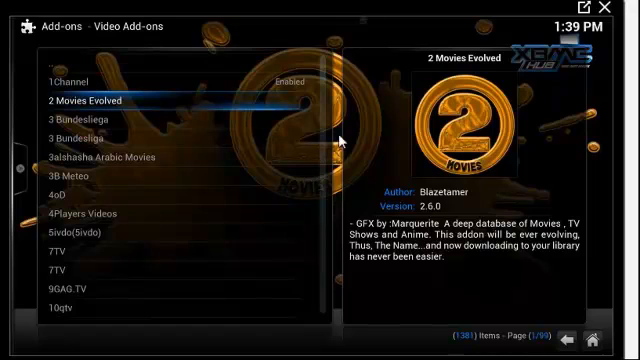
mouse_move(330, 120)
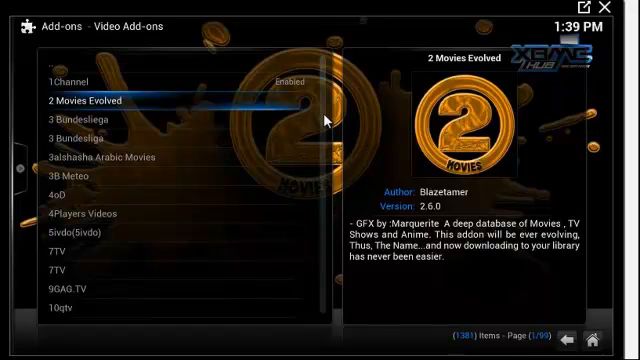
mouse_move(348, 132)
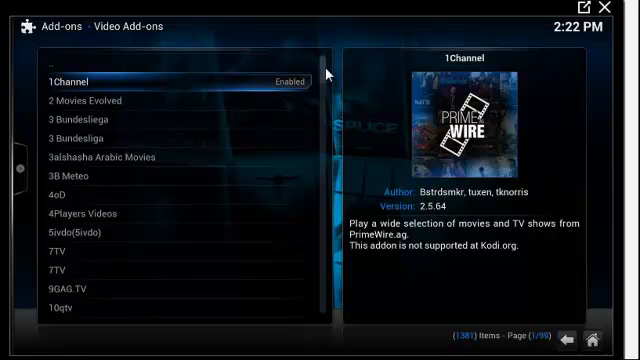
Step: Scroll the Video Add-ons list forward to page 34 of 99, where IGN appears
scroll(down, 3)
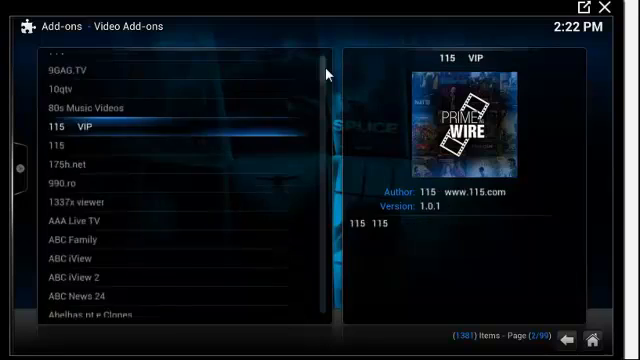
scroll(down, 3)
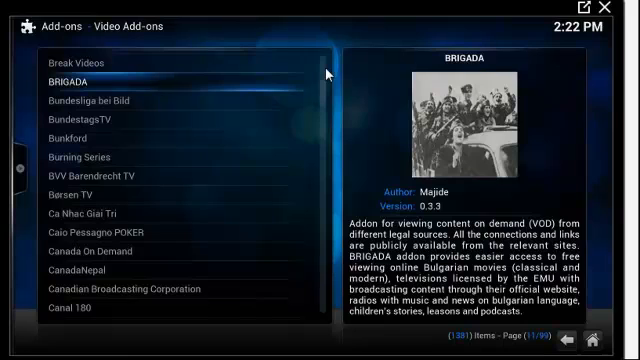
scroll(down, 3)
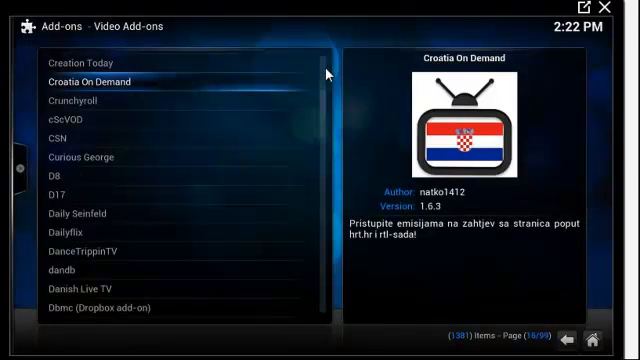
scroll(down, 3)
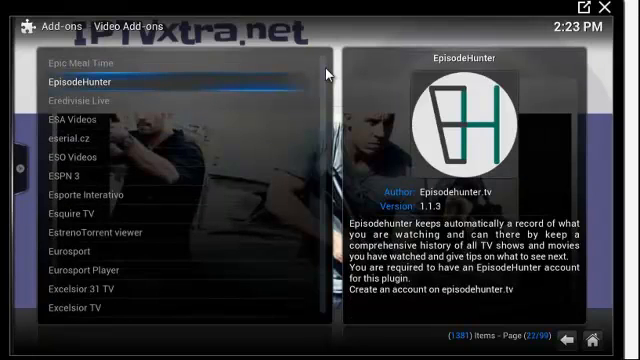
scroll(down, 3)
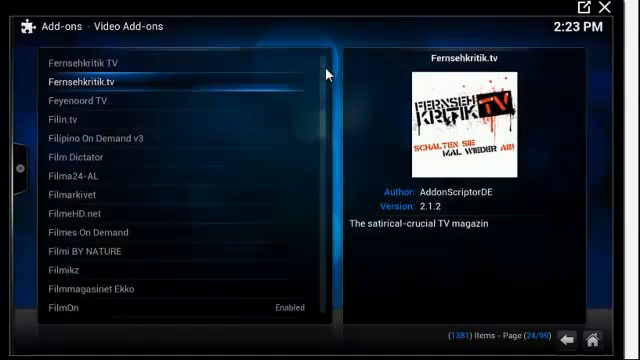
scroll(down, 3)
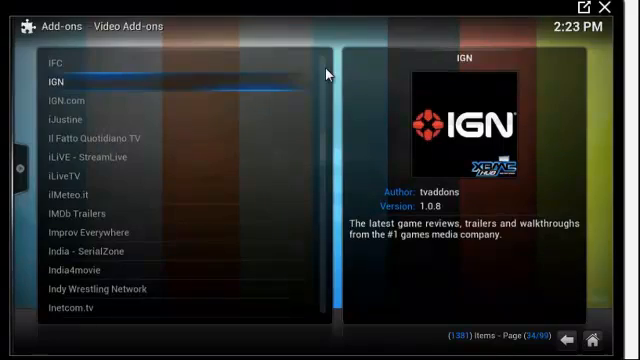
Step: Scroll the Video Add-ons list onward to page 59 of 99, reaching pelisalacarta
scroll(down, 3)
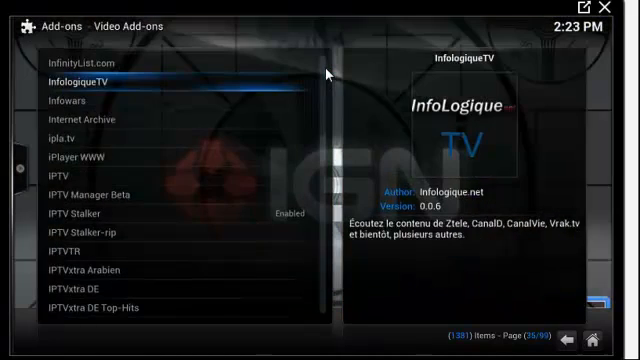
scroll(down, 3)
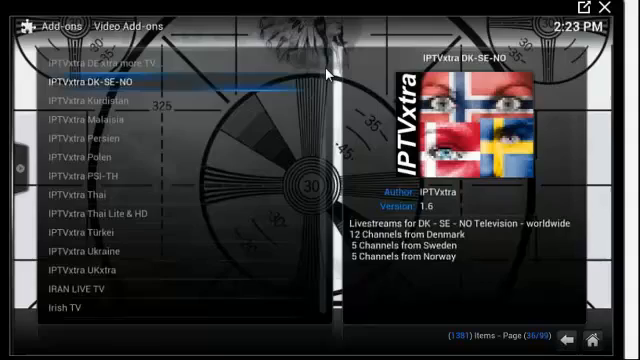
scroll(down, 3)
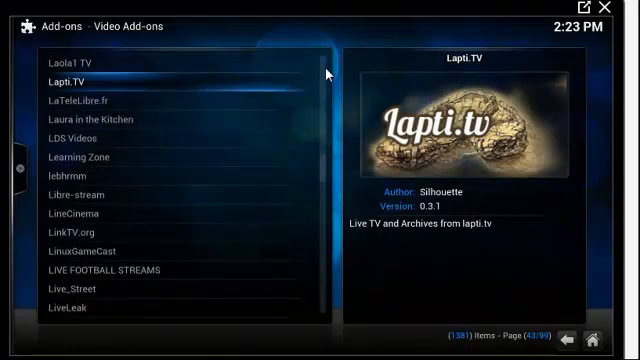
scroll(down, 3)
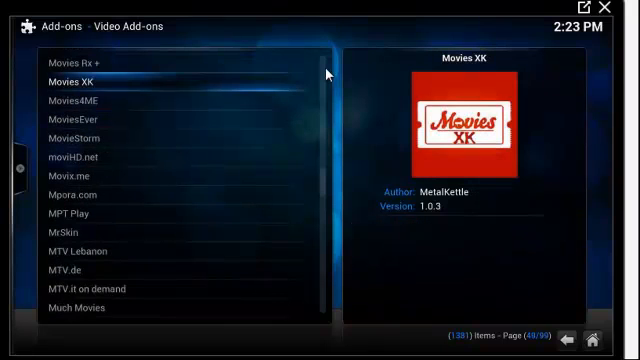
scroll(down, 3)
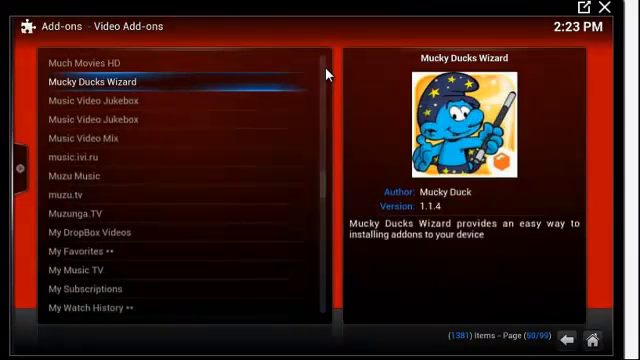
scroll(down, 3)
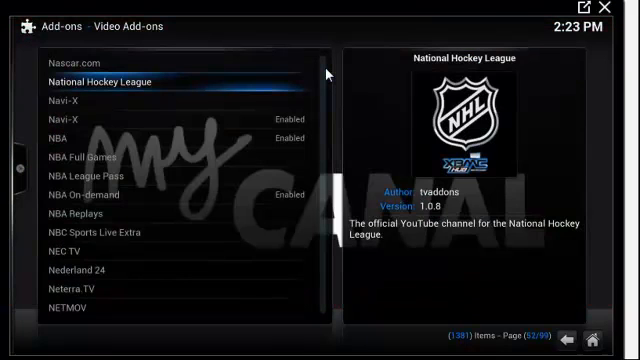
scroll(down, 3)
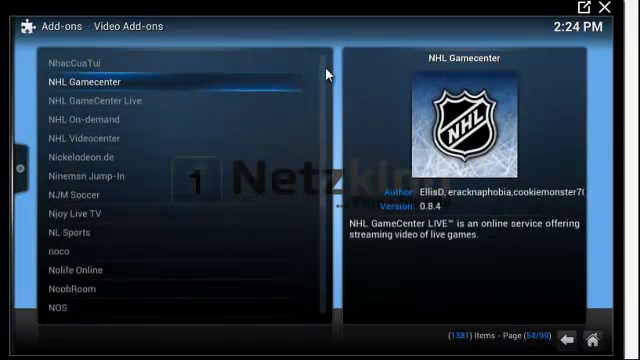
scroll(down, 3)
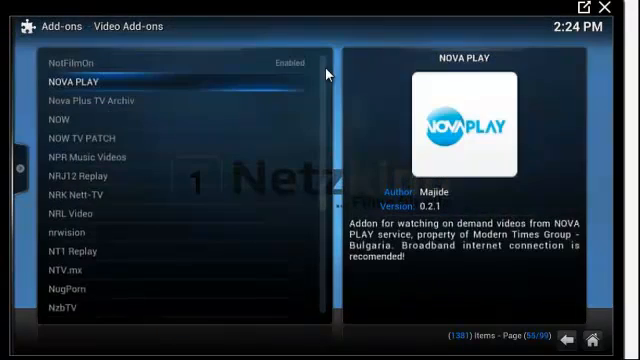
scroll(down, 3)
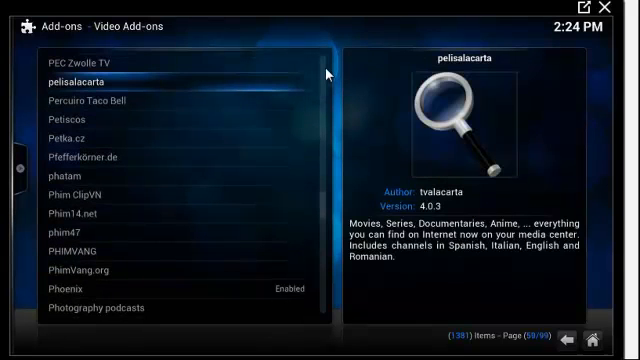
Step: Scroll the Video Add-ons list to page 94 of 99, reaching XMovies8 and YouTube
scroll(down, 3)
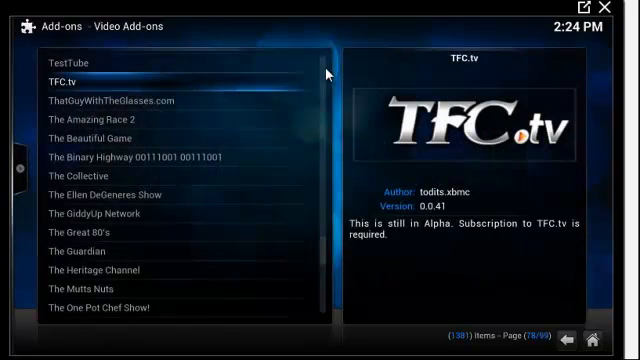
scroll(down, 3)
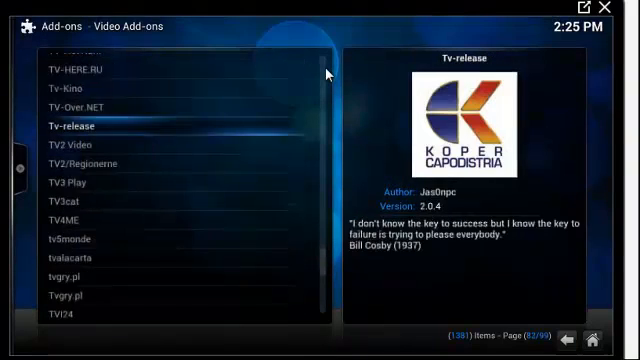
scroll(down, 3)
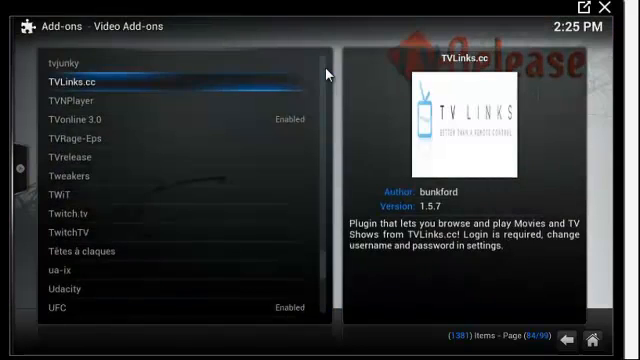
scroll(down, 3)
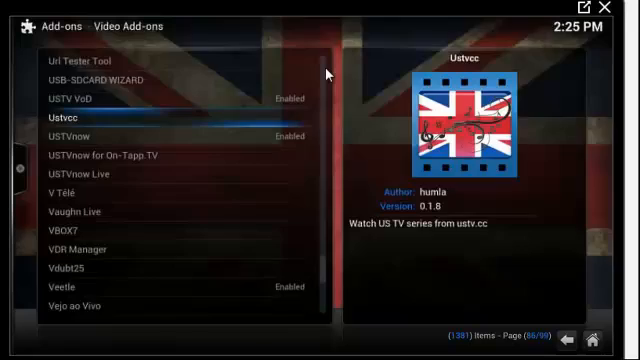
scroll(down, 3)
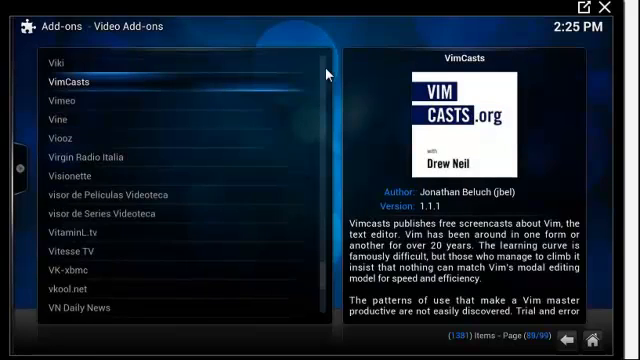
scroll(down, 3)
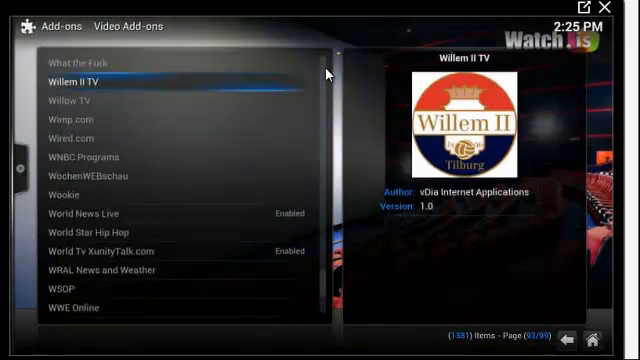
scroll(down, 3)
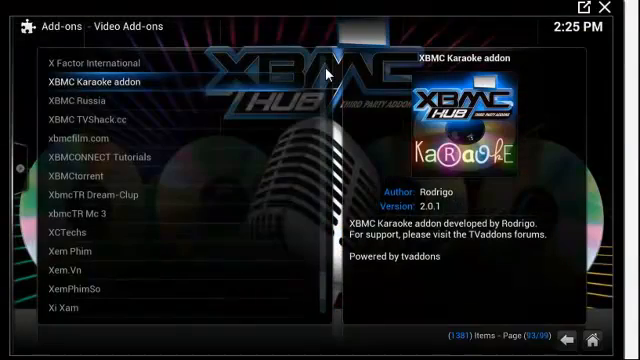
scroll(down, 3)
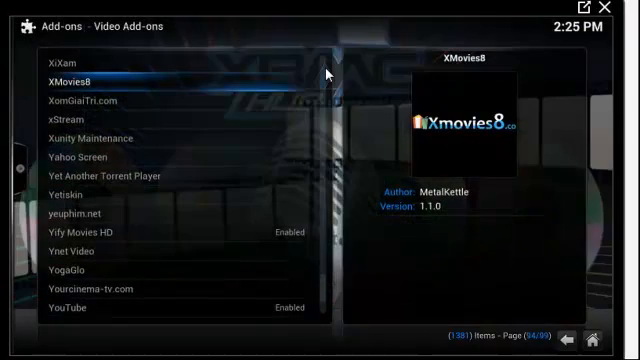